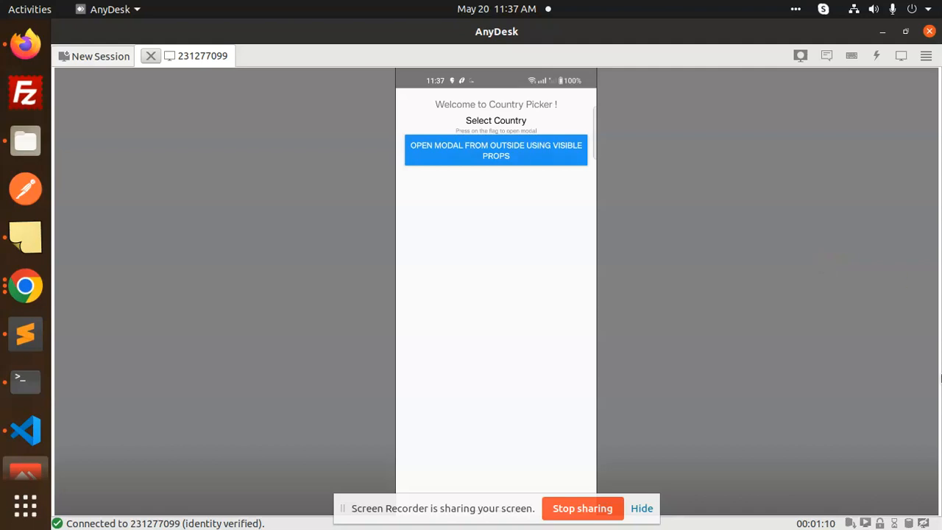
# Step: Select Bermuda from the app's country picker list so its JSON details appear on the welcome screen
pyautogui.click(496, 150)
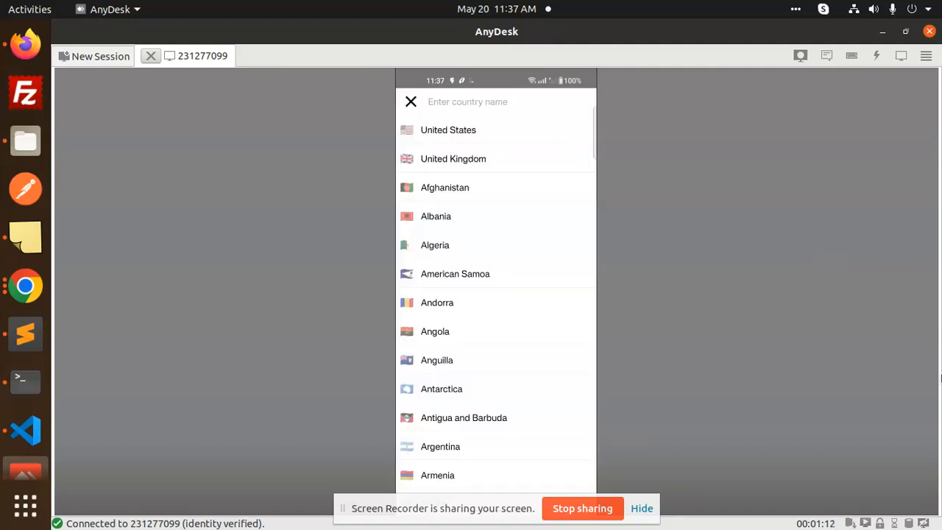
pyautogui.scroll(-3)
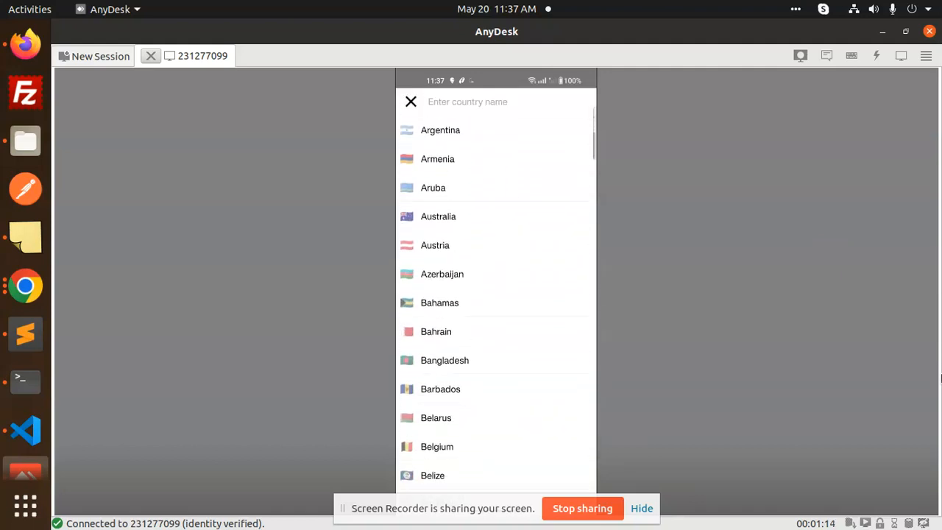
pyautogui.scroll(-3)
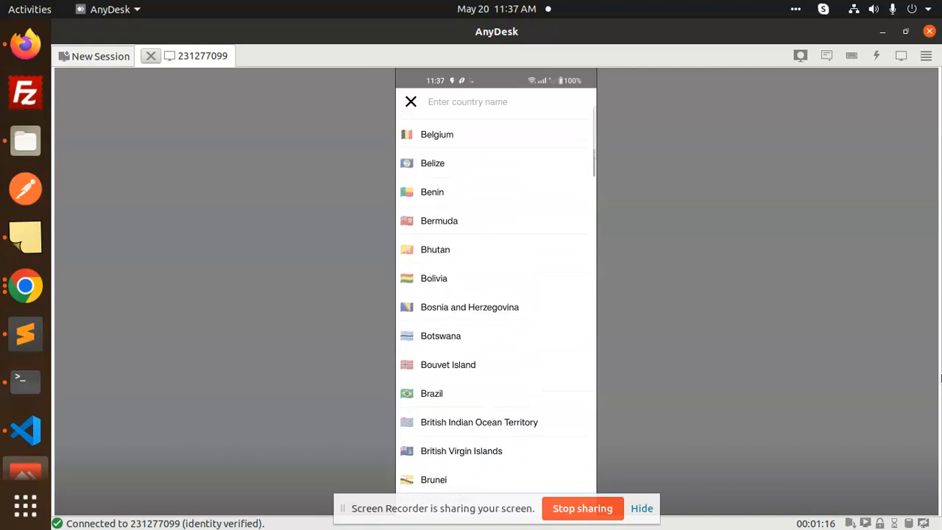
pyautogui.click(439, 221)
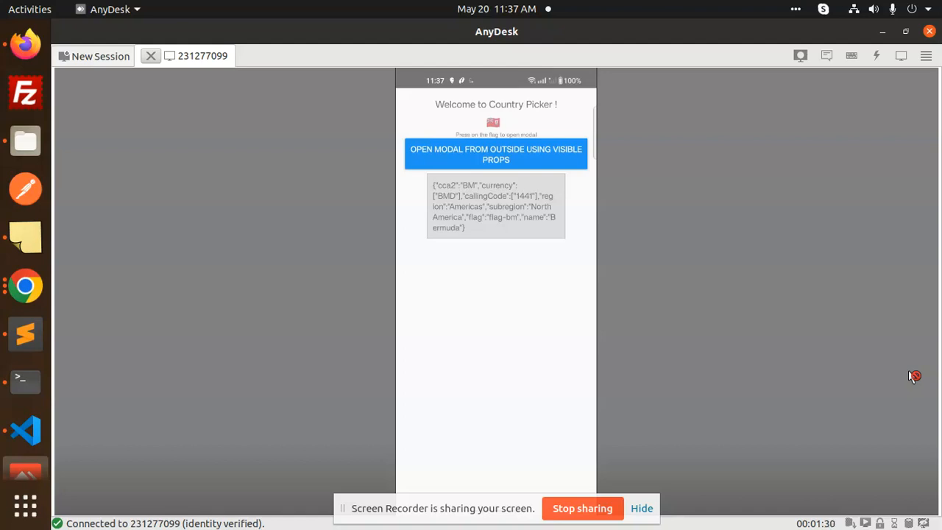
pyautogui.moveTo(115, 386)
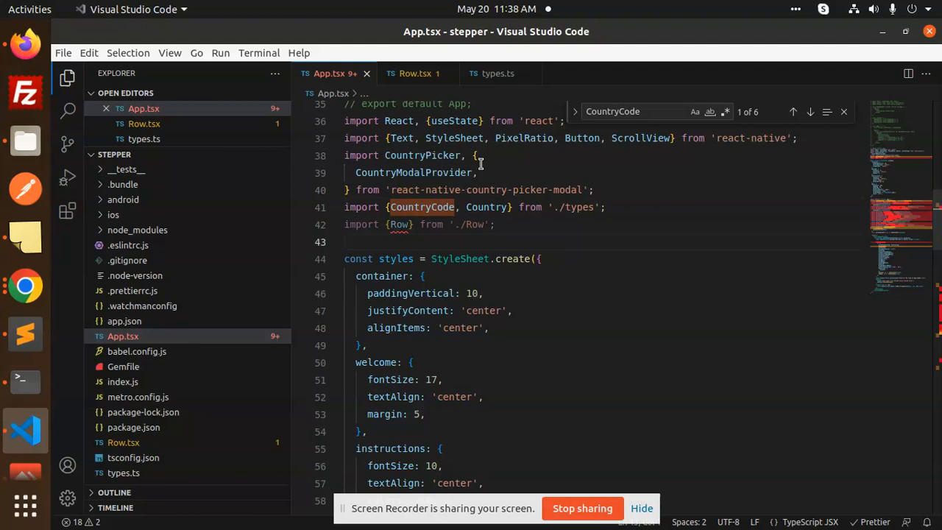
# Step: Remove the `const [dark, setDark]` state declaration from App.tsx below the CountryModalProvider import
pyautogui.doubleClick(413, 172)
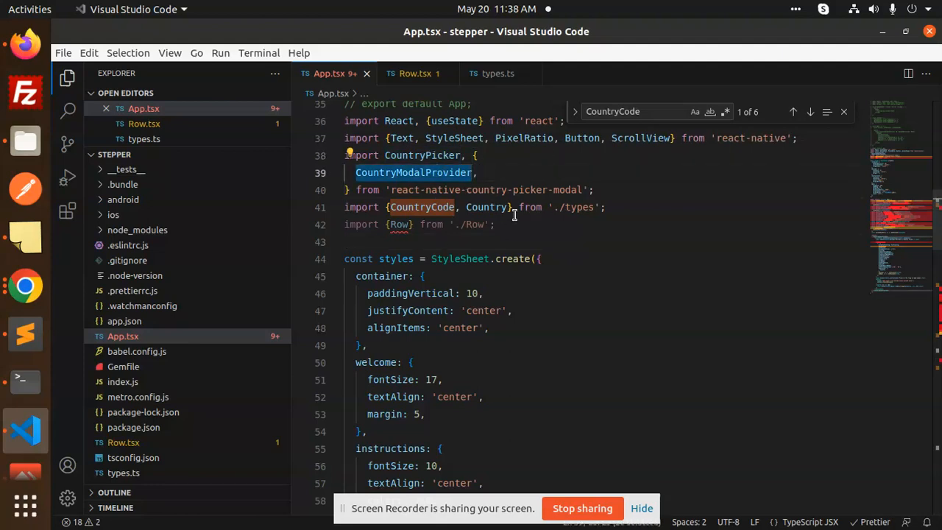
pyautogui.scroll(-3)
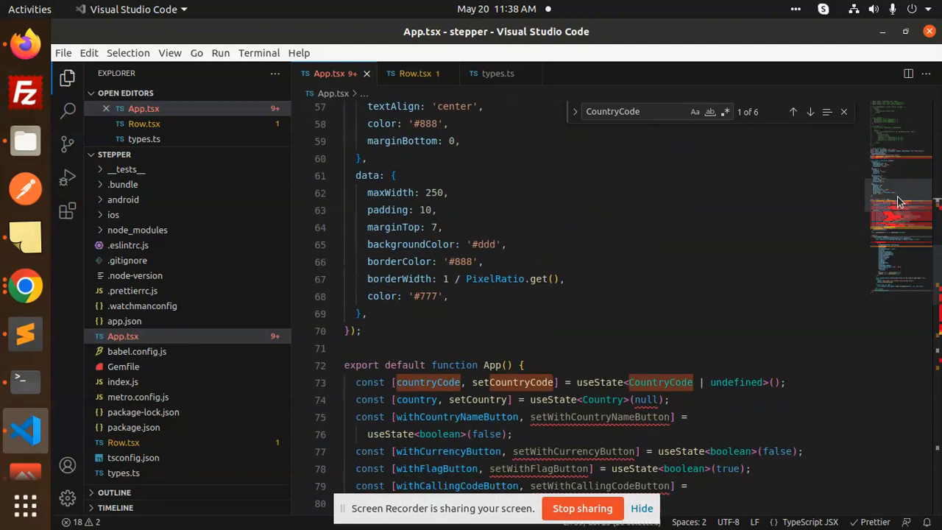
pyautogui.scroll(-3)
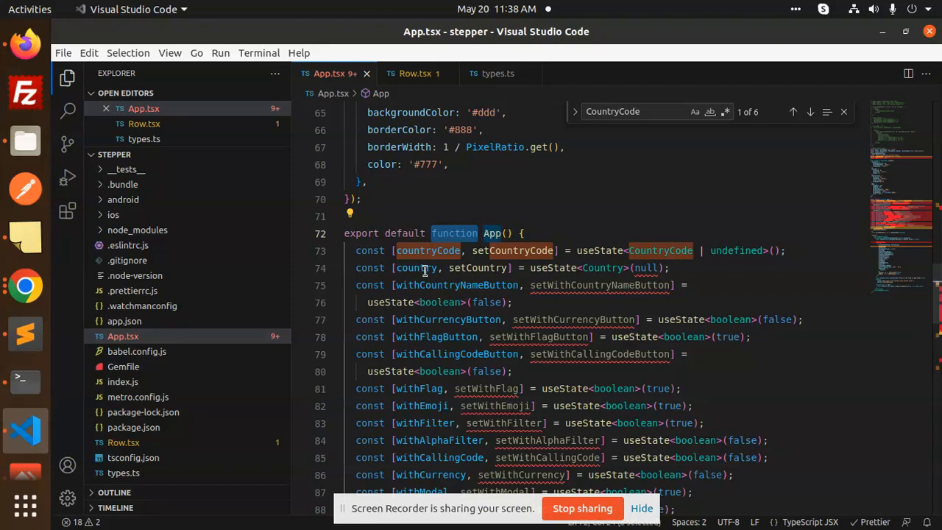
pyautogui.click(456, 285)
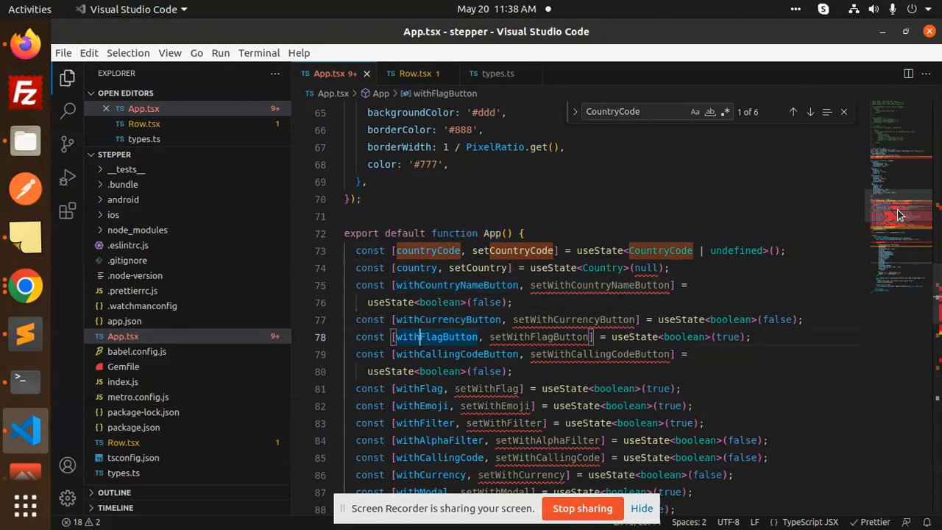
pyautogui.scroll(-3)
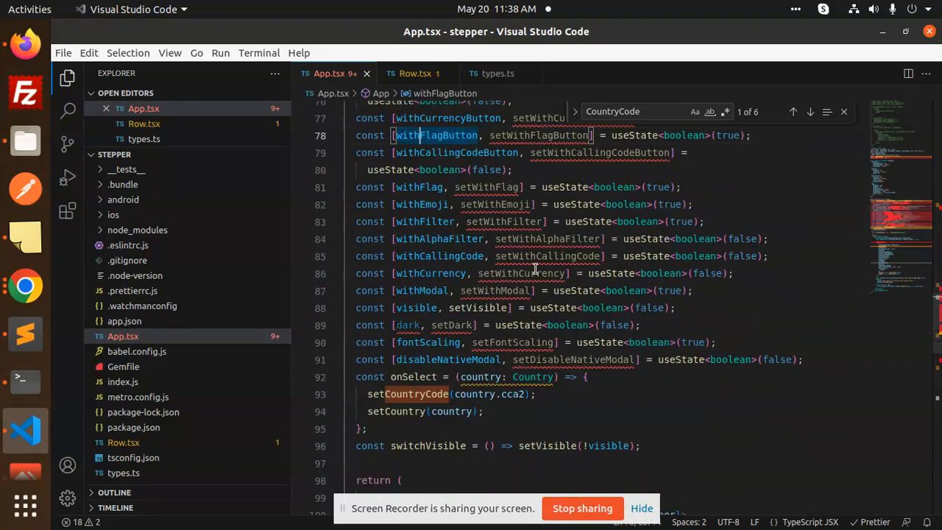
pyautogui.click(415, 307)
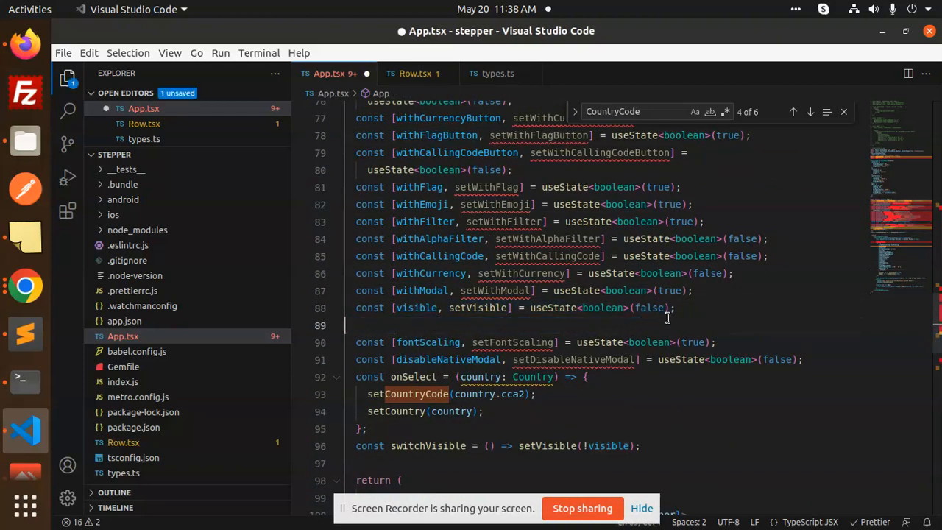
# Step: Locate the CountryPicker JSX and highlight every occurrence of withAlphaFilter among its props
pyautogui.scroll(-3)
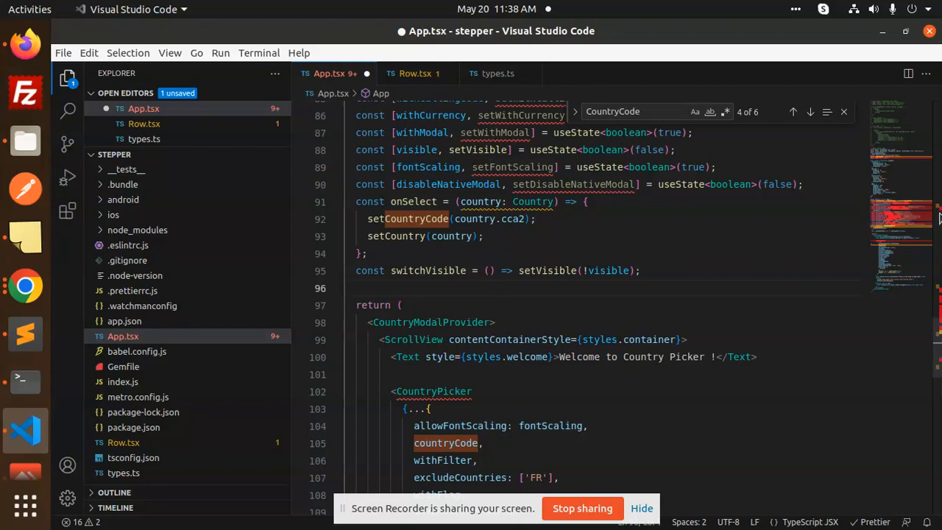
pyautogui.scroll(-3)
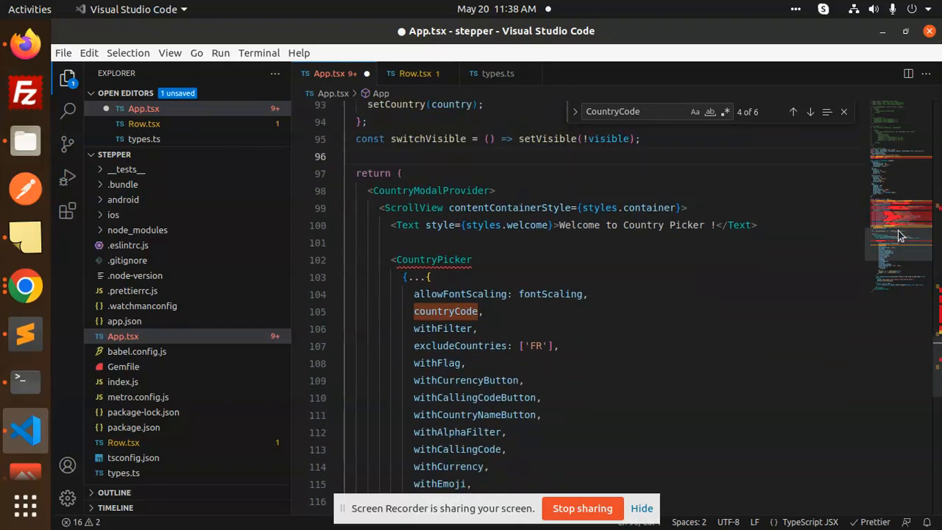
pyautogui.scroll(-3)
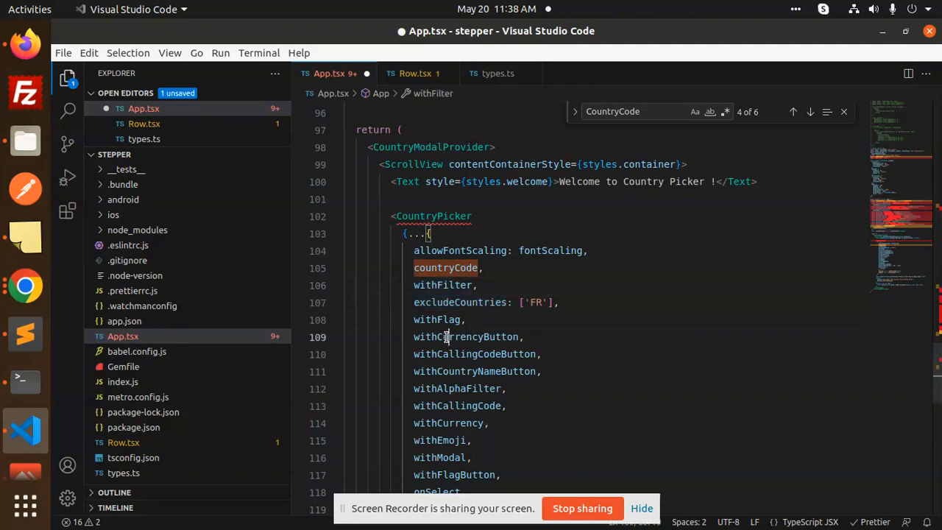
pyautogui.doubleClick(474, 353)
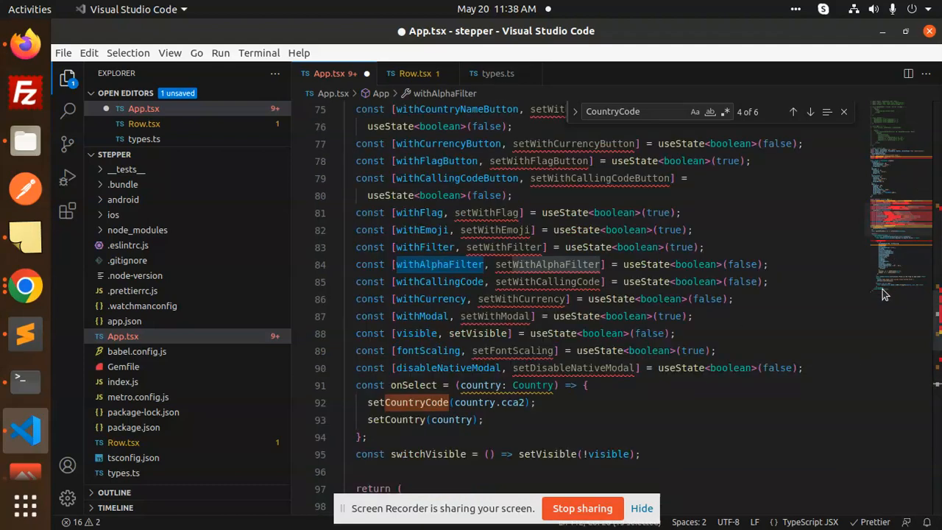
pyautogui.moveTo(844, 197)
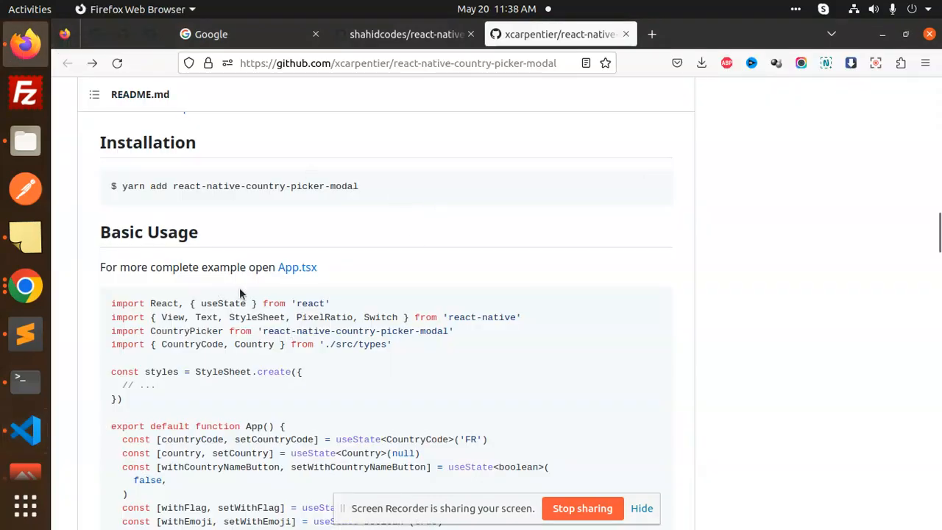
# Step: Read the README's Basic Usage example down to the CountryPicker props, then return to the browser from the terminal
pyautogui.scroll(-3)
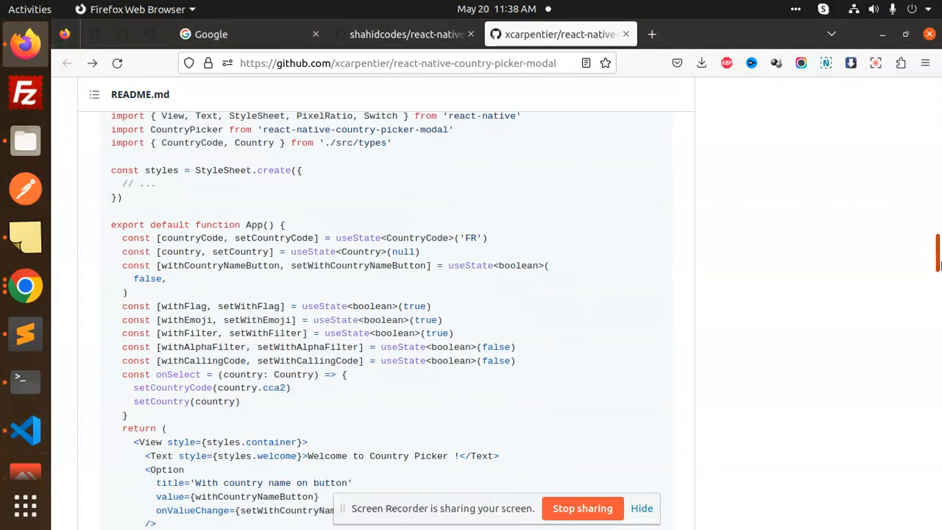
pyautogui.scroll(-3)
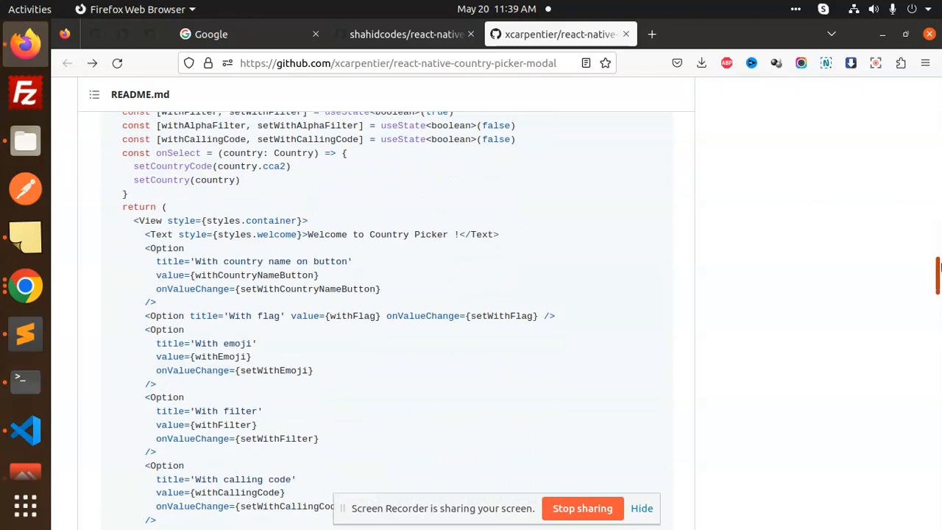
pyautogui.scroll(-3)
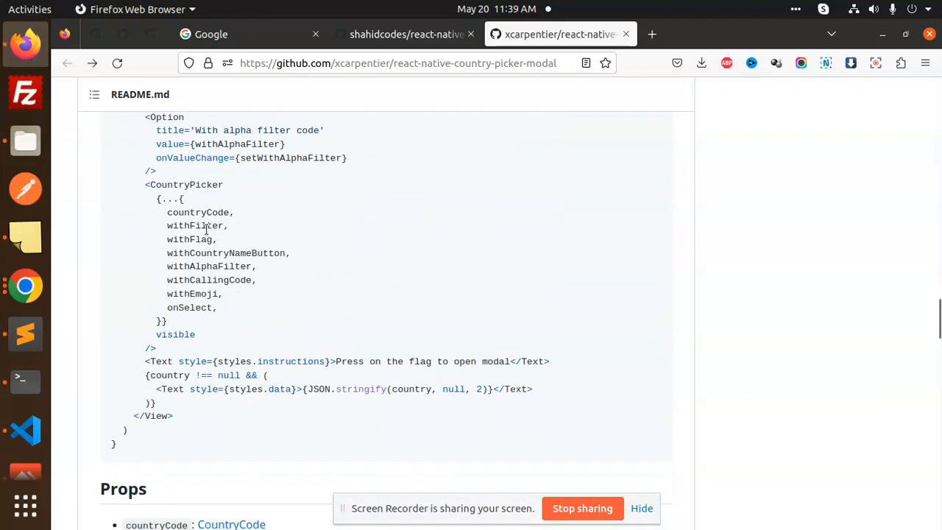
pyautogui.moveTo(215, 279)
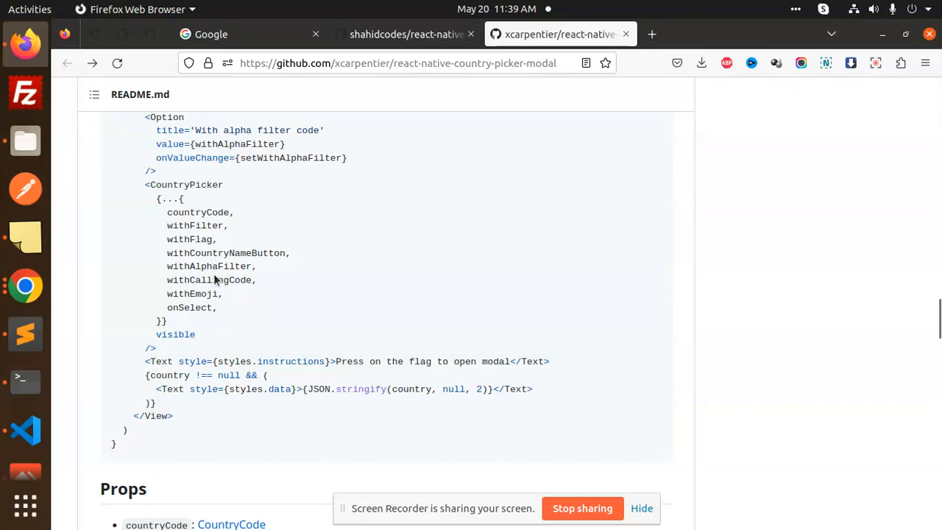
pyautogui.moveTo(186, 344)
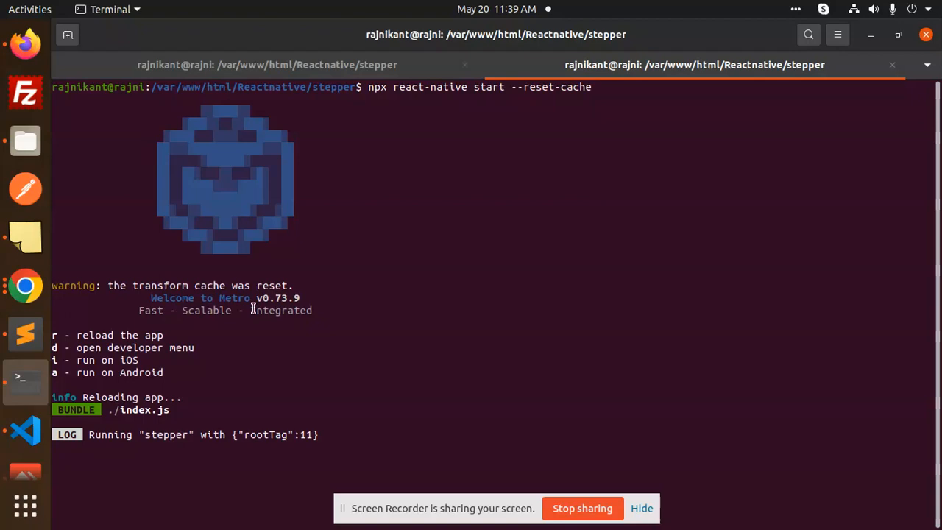
pyautogui.moveTo(25, 44)
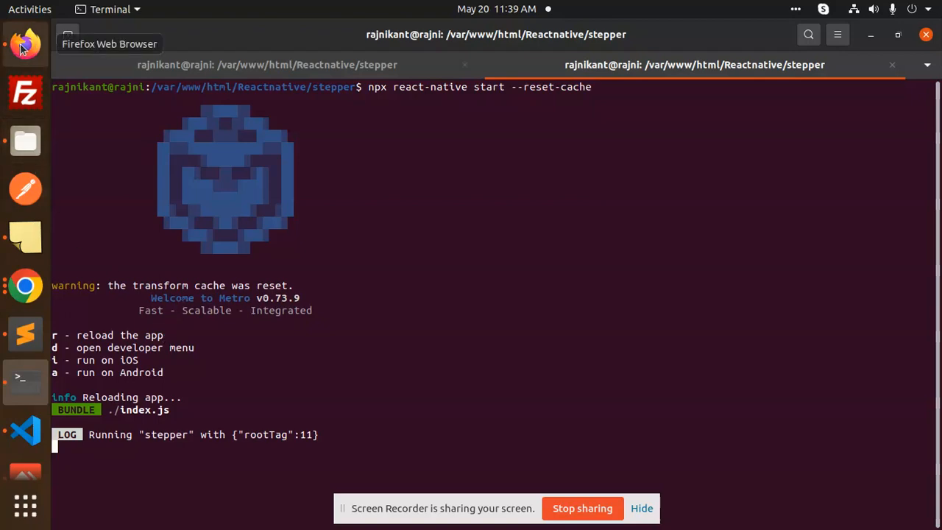
pyautogui.click(24, 44)
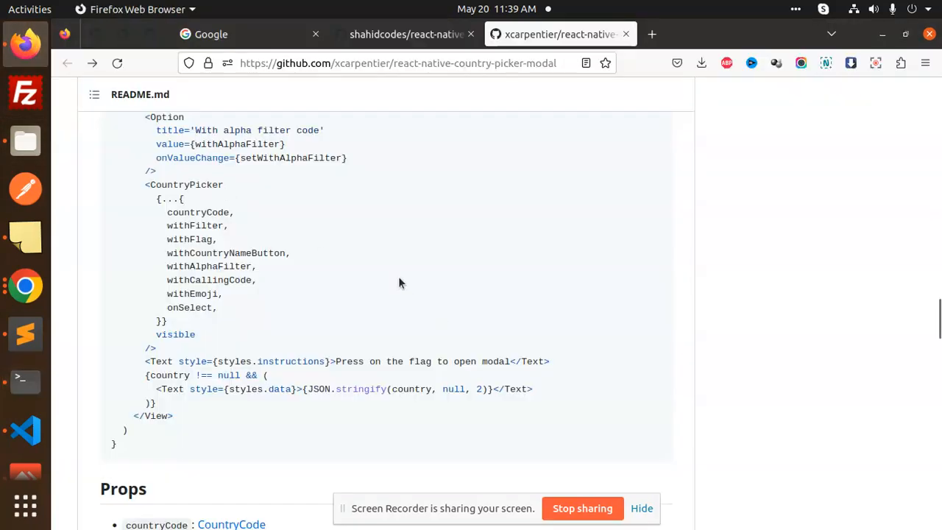
# Step: Scroll through the README's full Props list until the Dark theme example with DARK_THEME appears
pyautogui.scroll(-3)
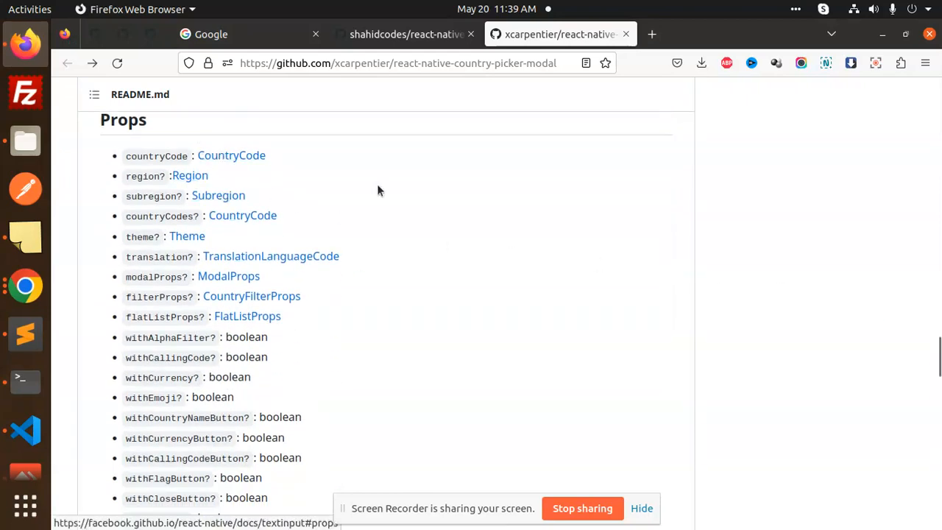
pyautogui.scroll(-3)
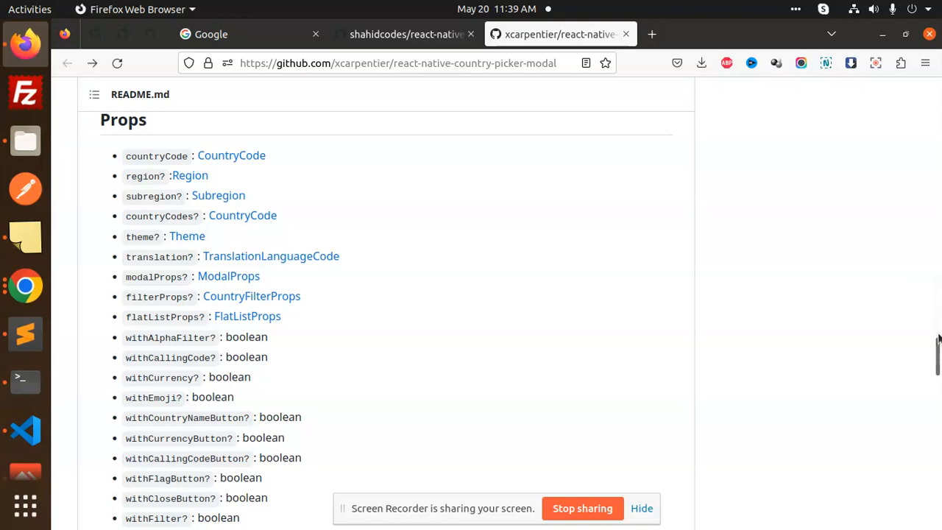
pyautogui.scroll(-3)
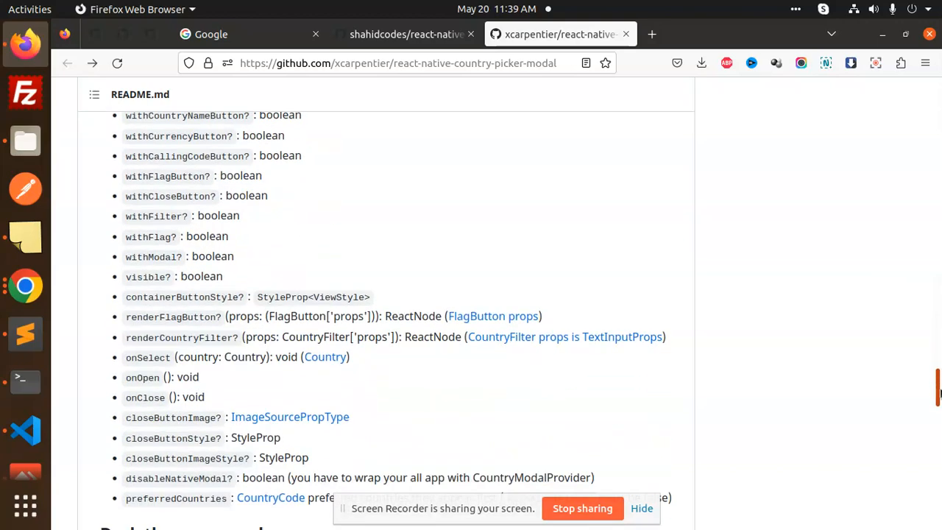
pyautogui.scroll(-3)
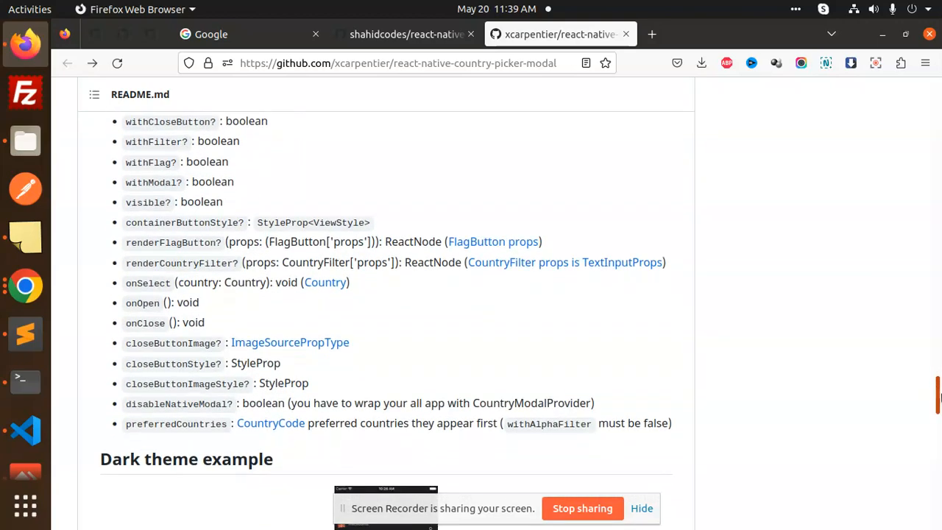
pyautogui.scroll(-3)
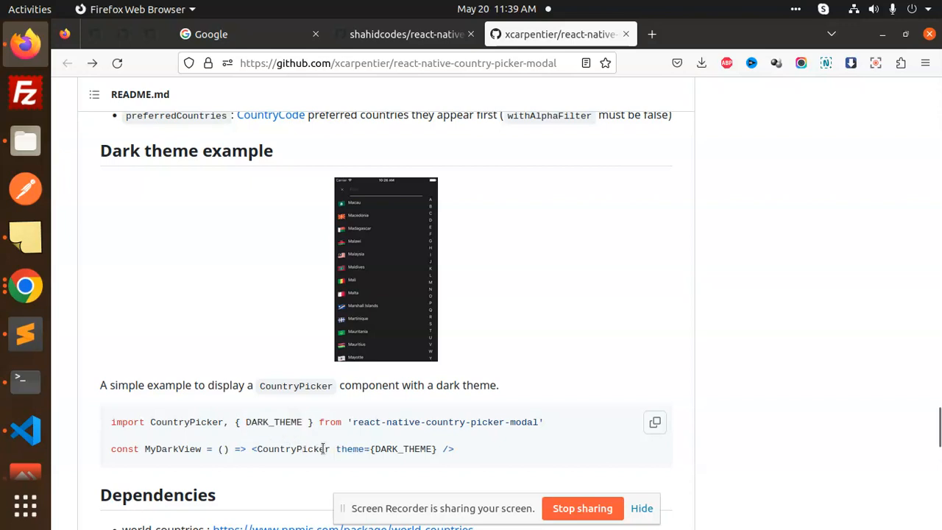
# Step: Highlight CountryPicker in the DARK_THEME snippet and look just below it
pyautogui.doubleClick(293, 449)
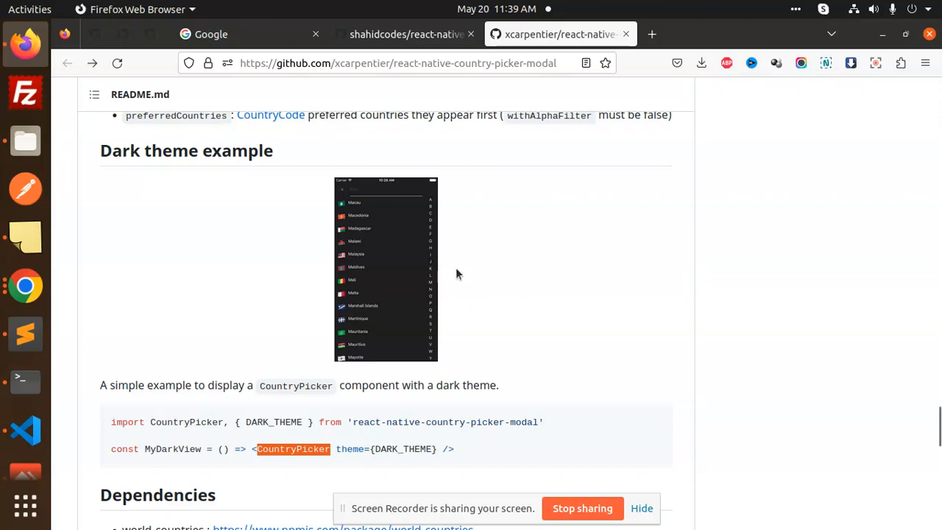
pyautogui.scroll(-3)
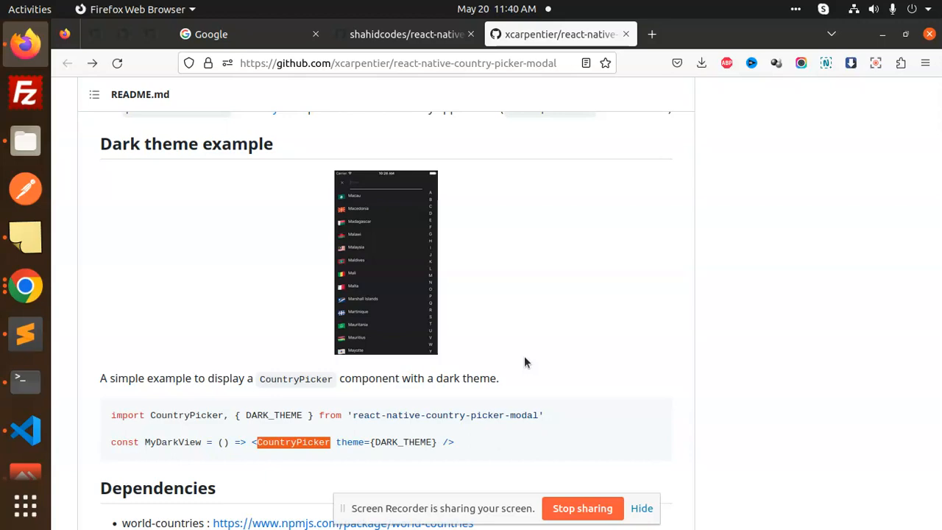
pyautogui.moveTo(236, 303)
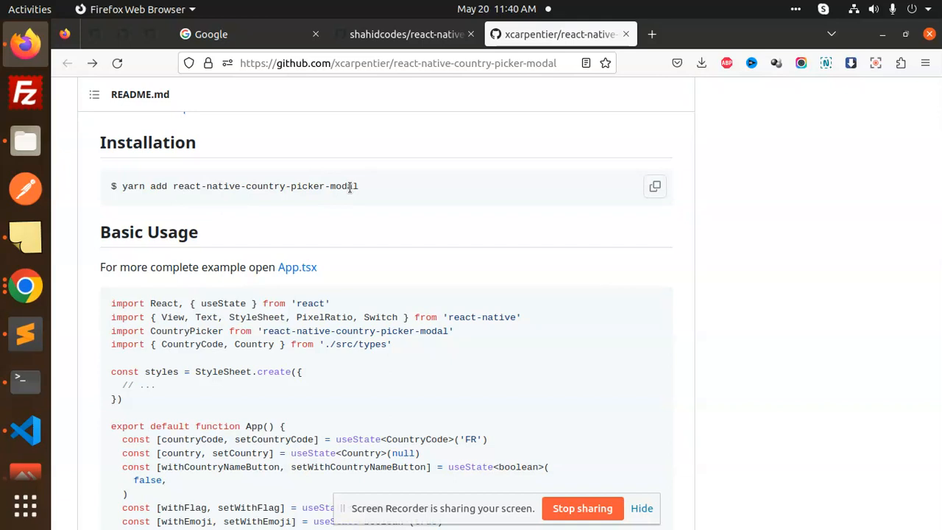
pyautogui.moveTo(280, 217)
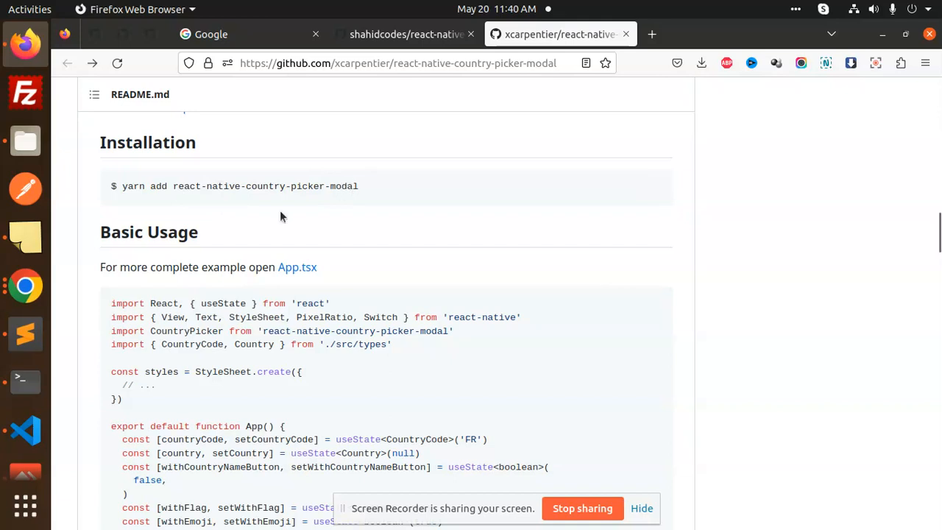
pyautogui.moveTo(556, 464)
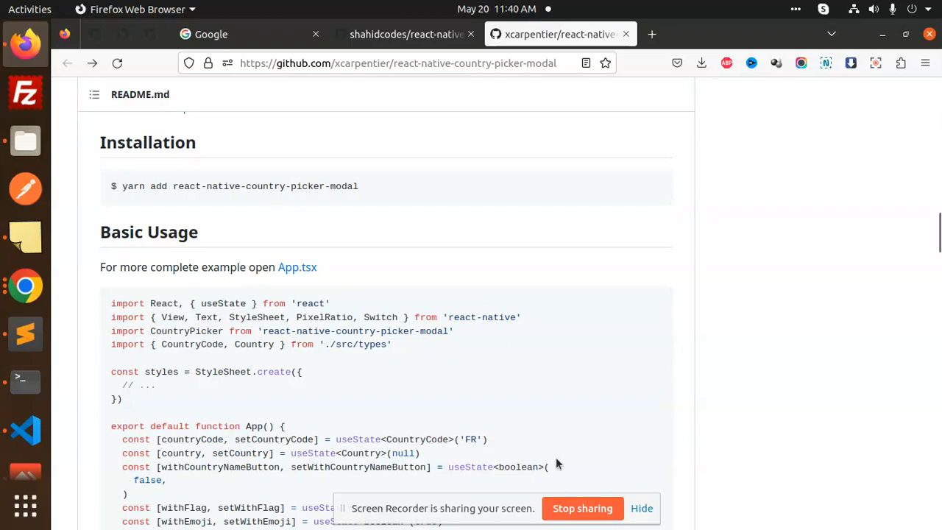